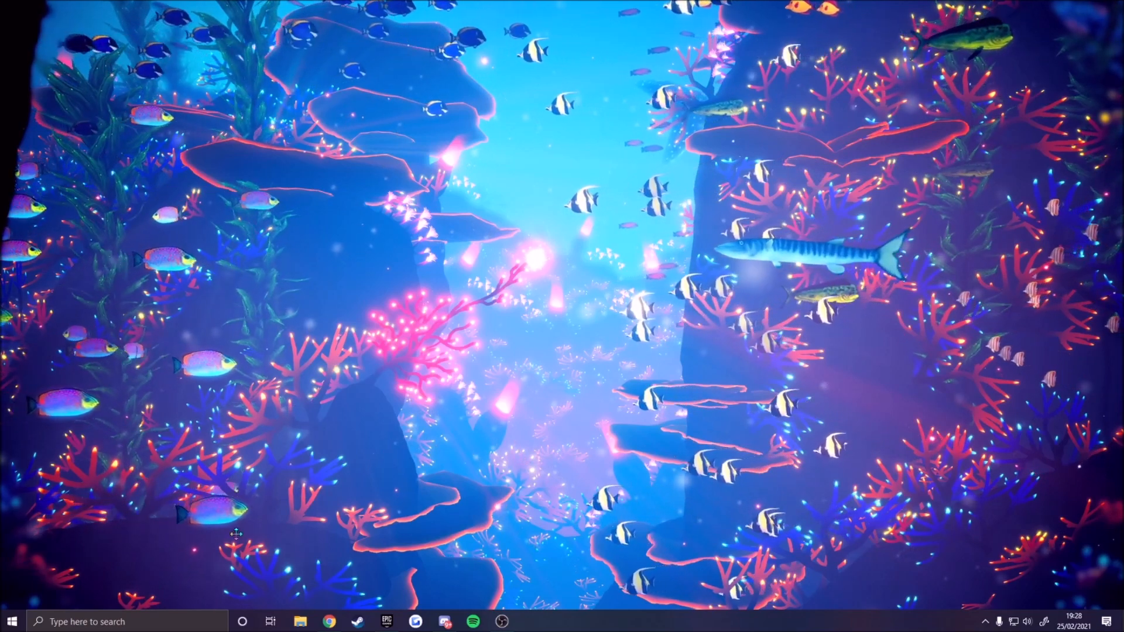
Step: Search the Start menu for 'control Panel' so it shows as the best match
type("control Panel")
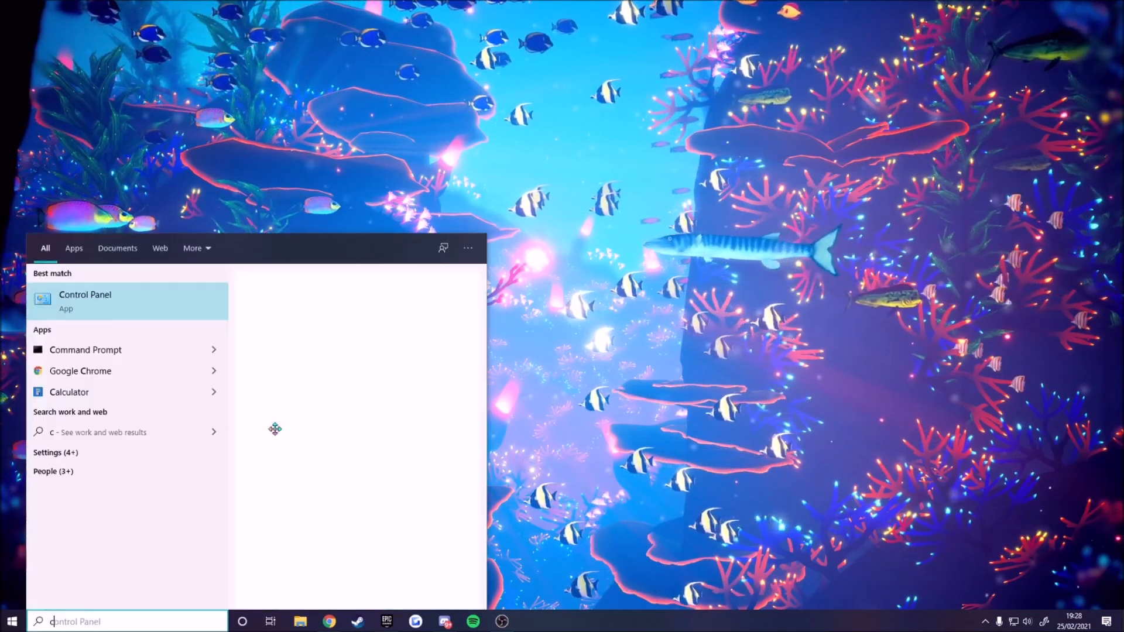
Step: Launch Control Panel and search it for 'mouse' to list the mouse settings
left_click(84, 300)
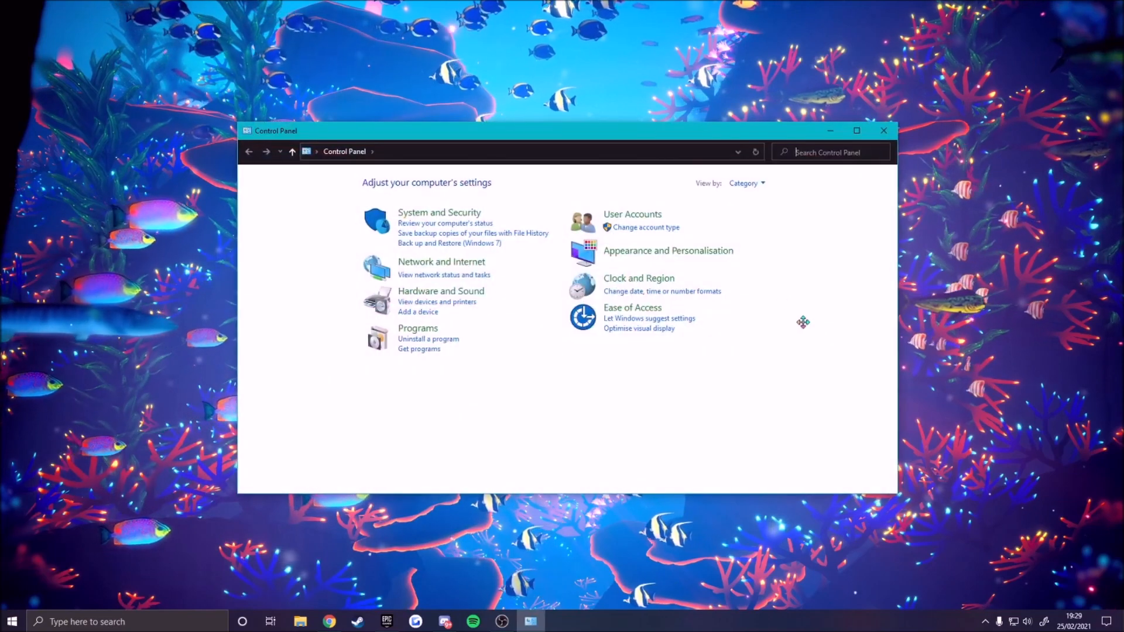
mouse_move(669, 251)
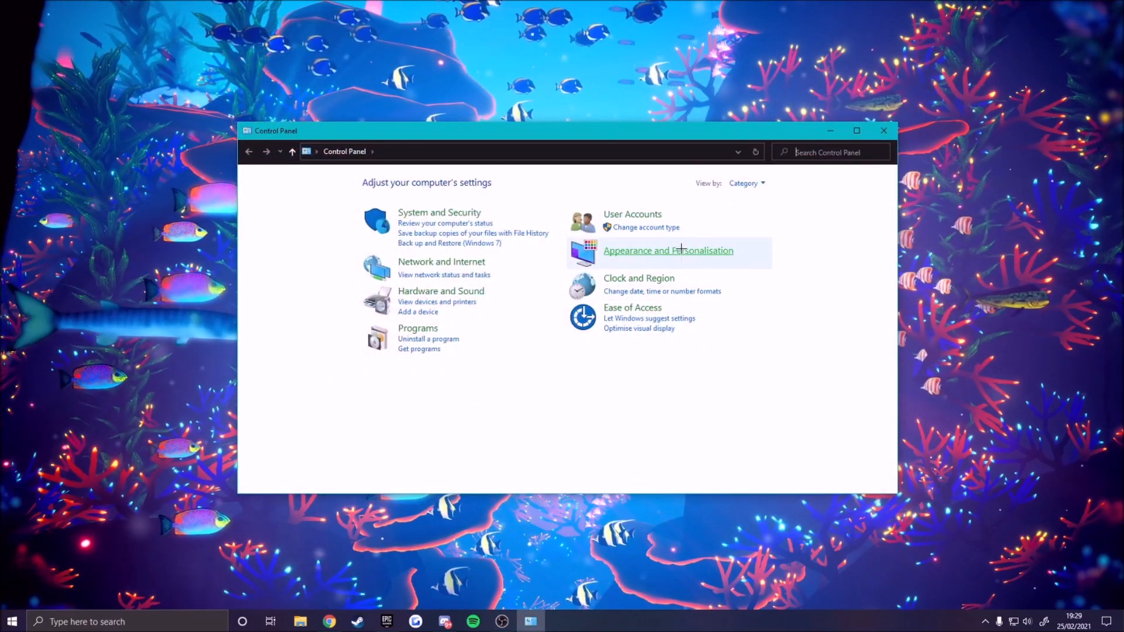
type("m")
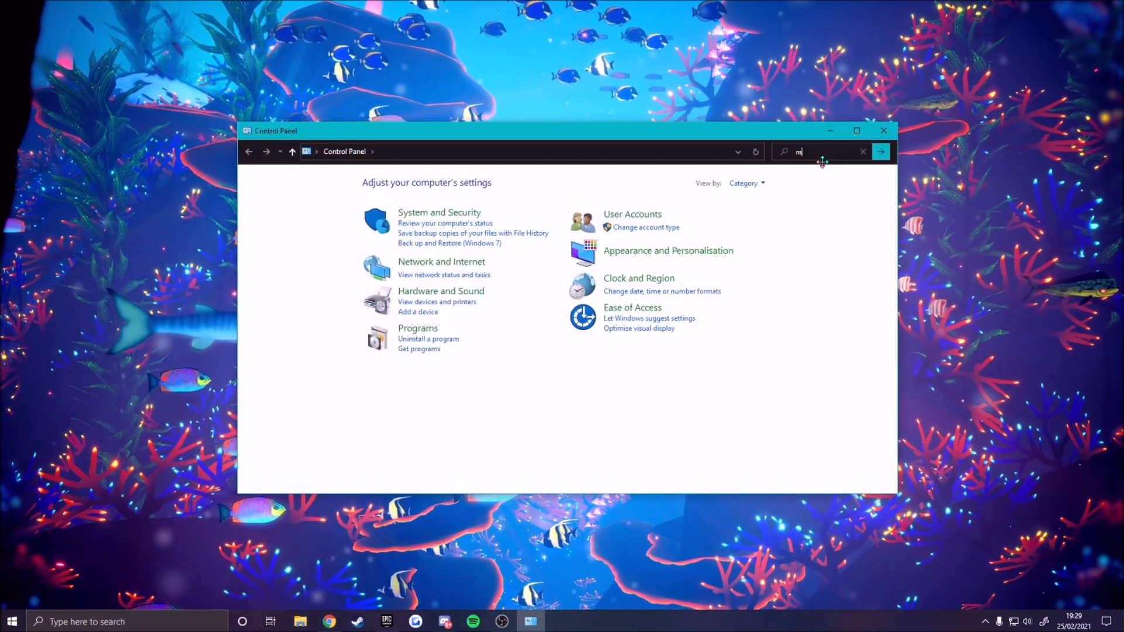
type("ouse")
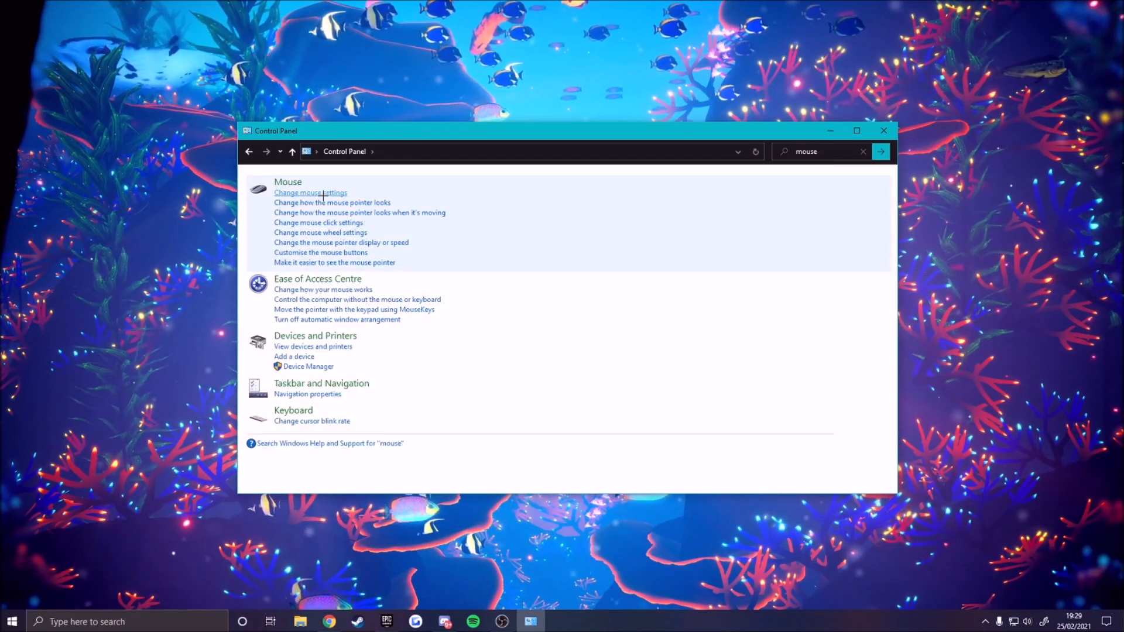
Step: In Mouse Properties' Pointers page, browse the Cursors folder for a new Normal Select cursor
left_click(309, 192)
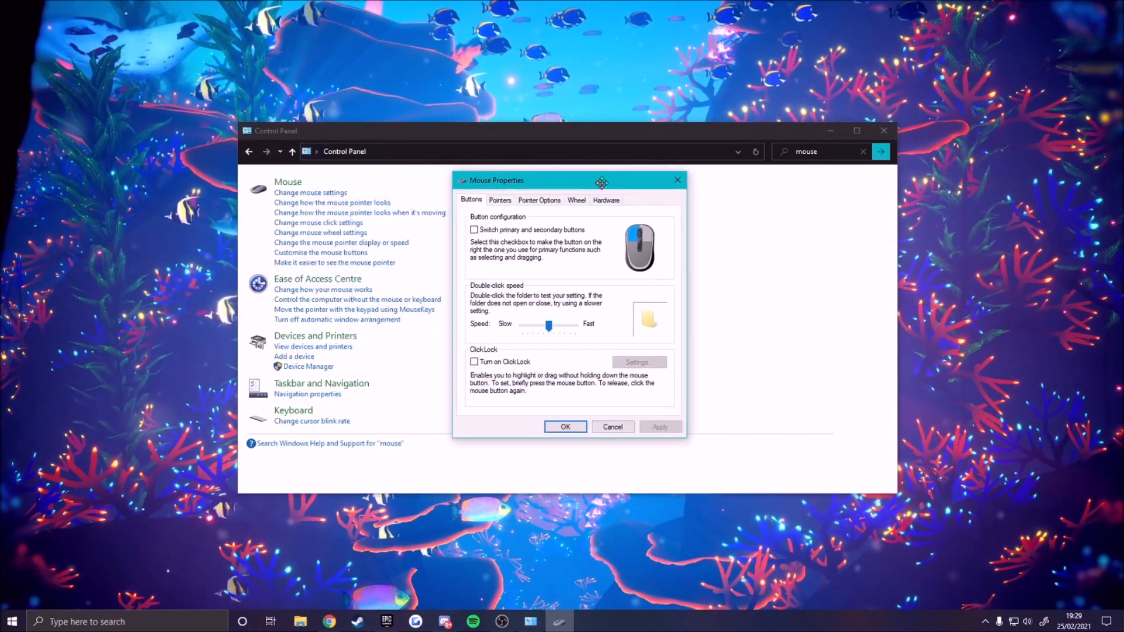
left_click(500, 200)
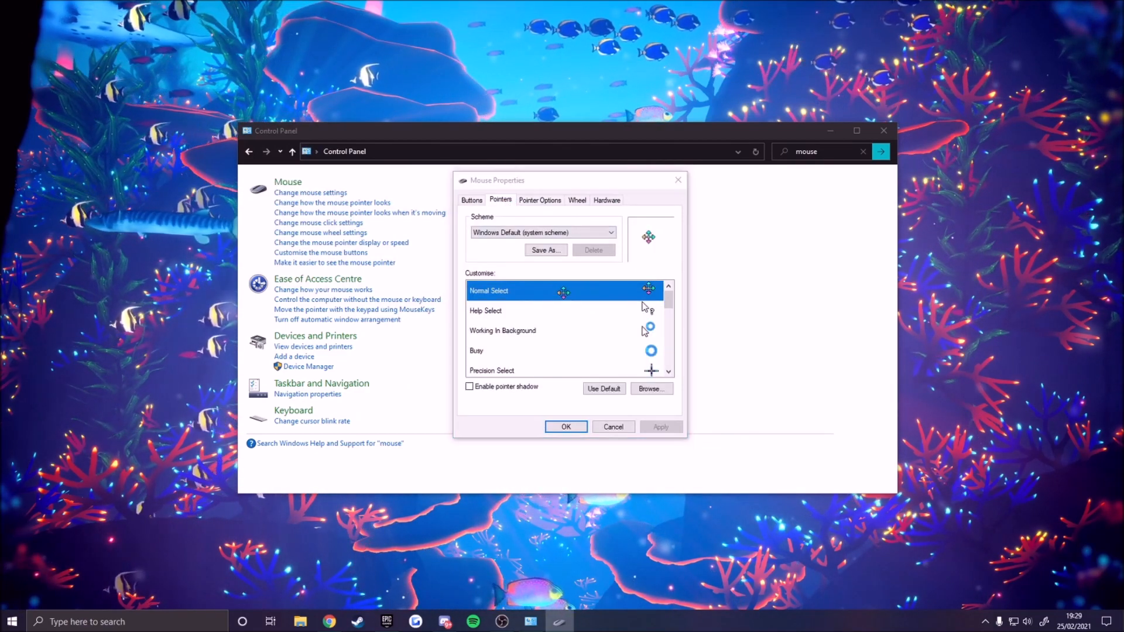
left_click(650, 388)
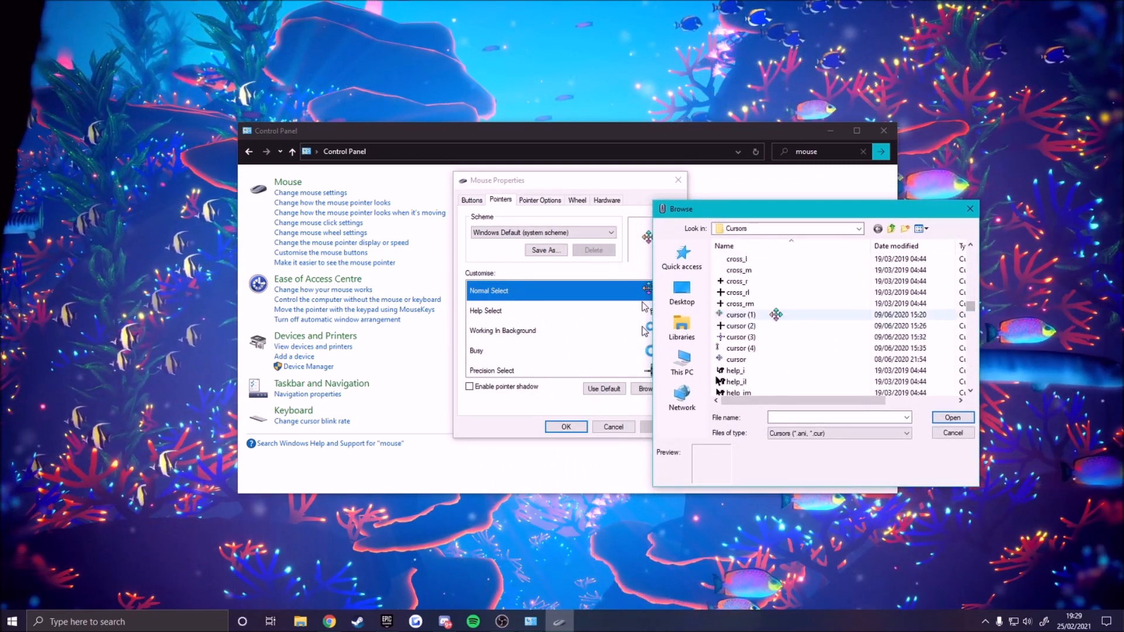
Step: Choose the cross_il crosshair cursor for Normal Select and apply the change
left_click(740, 314)
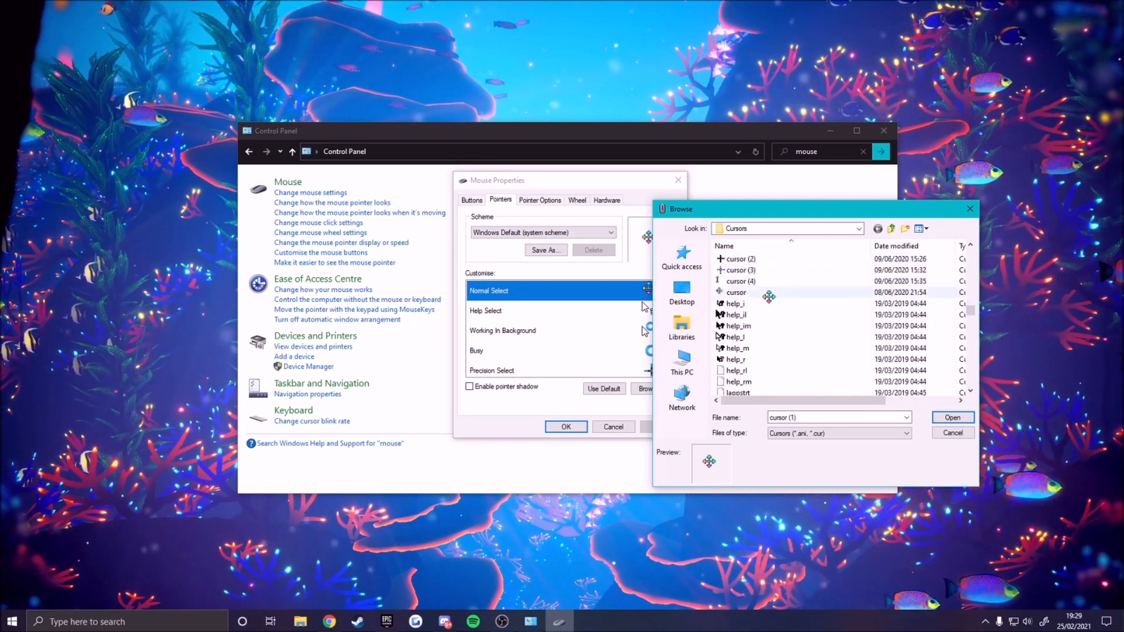
scroll("down", 3)
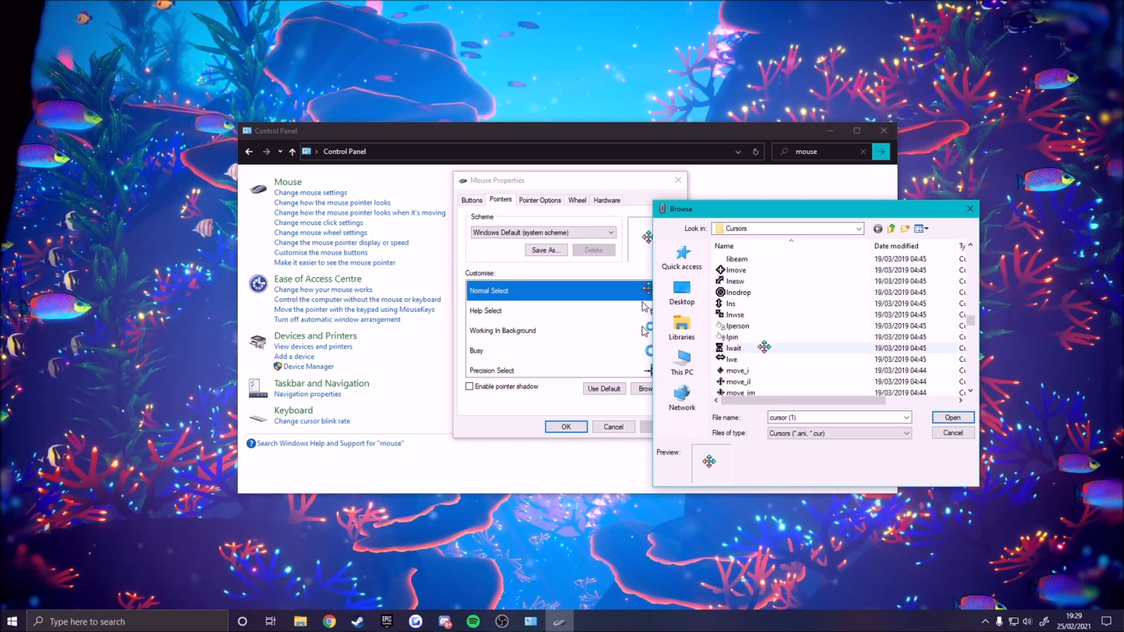
scroll("down", 3)
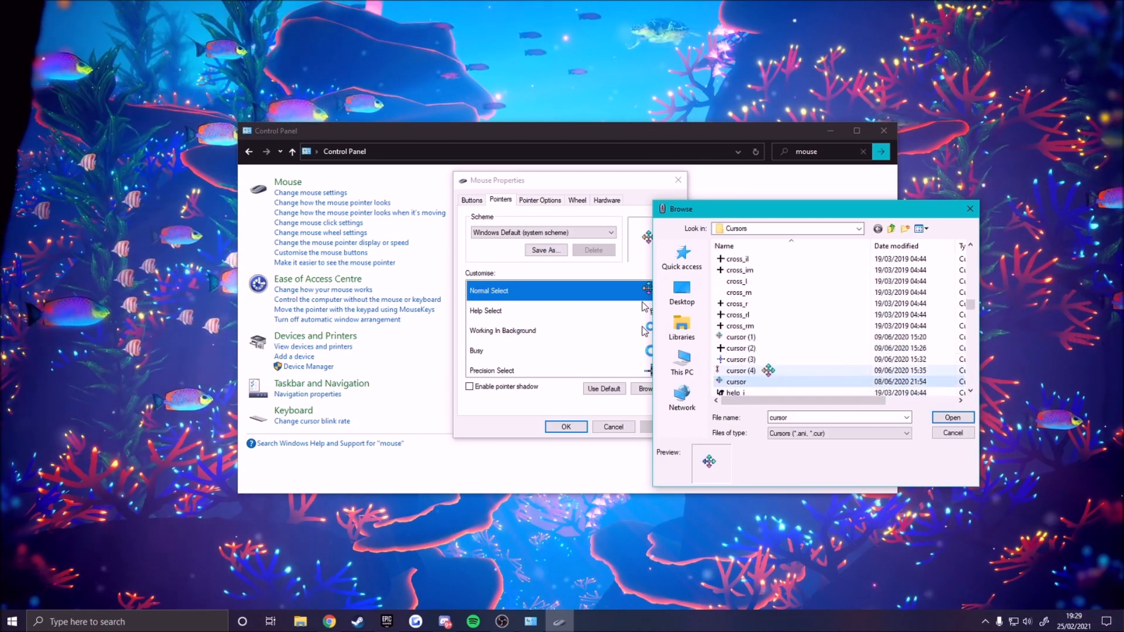
left_click(740, 337)
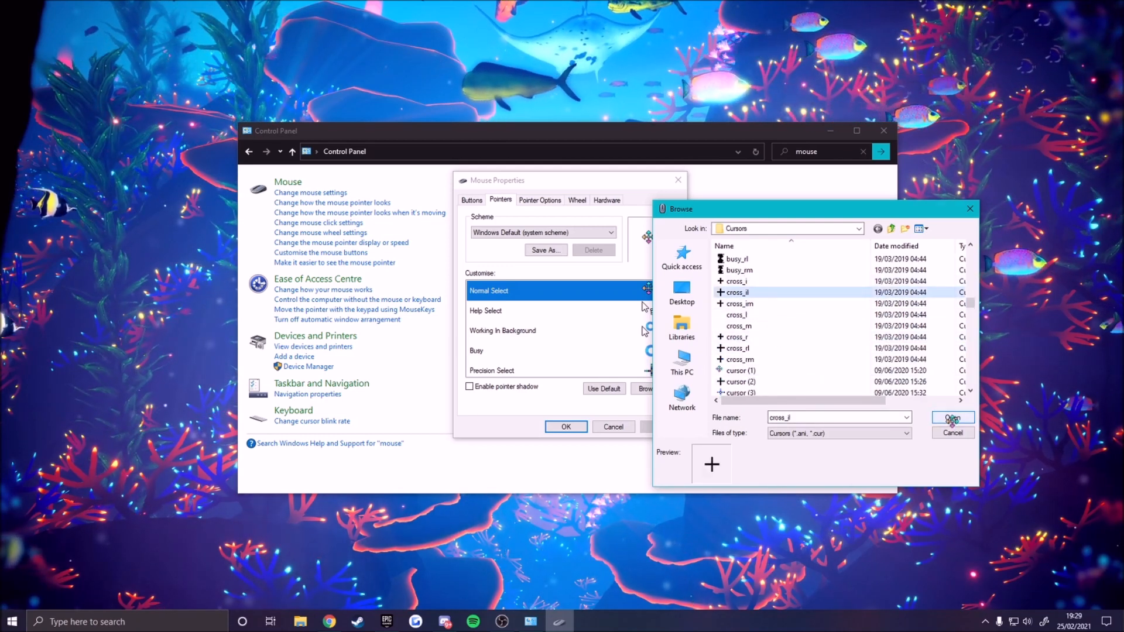
left_click(952, 418)
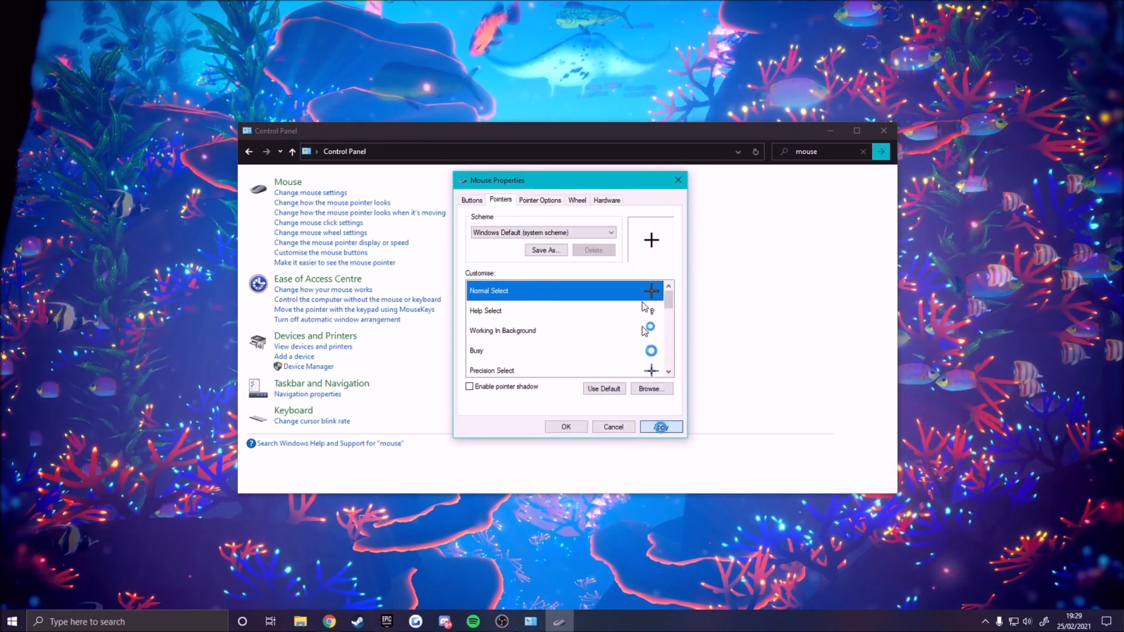
left_click(660, 426)
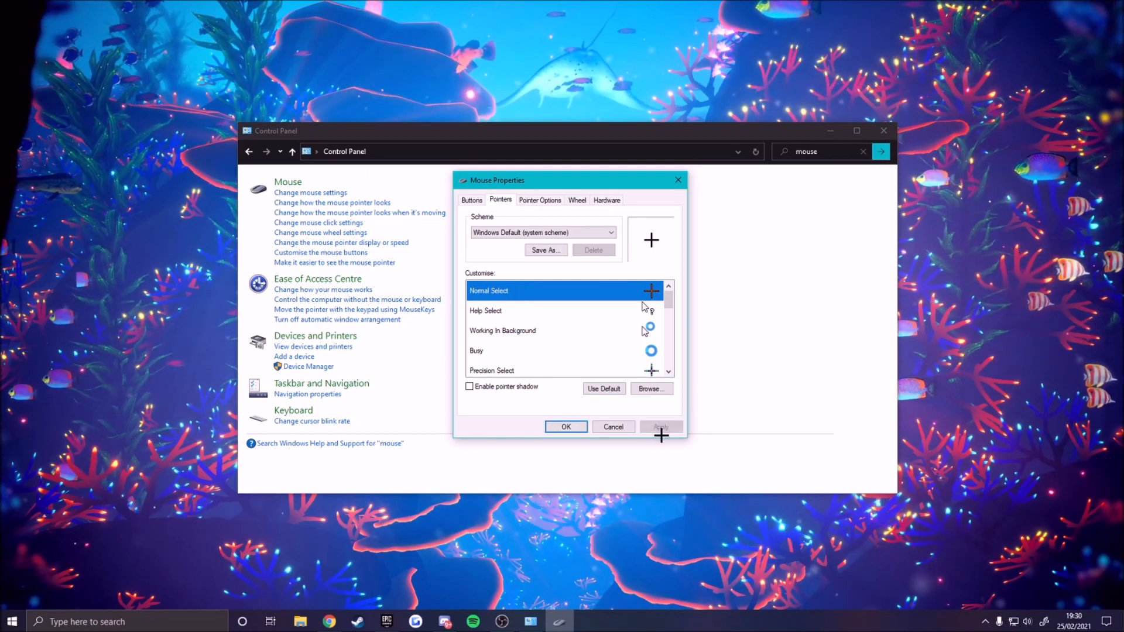